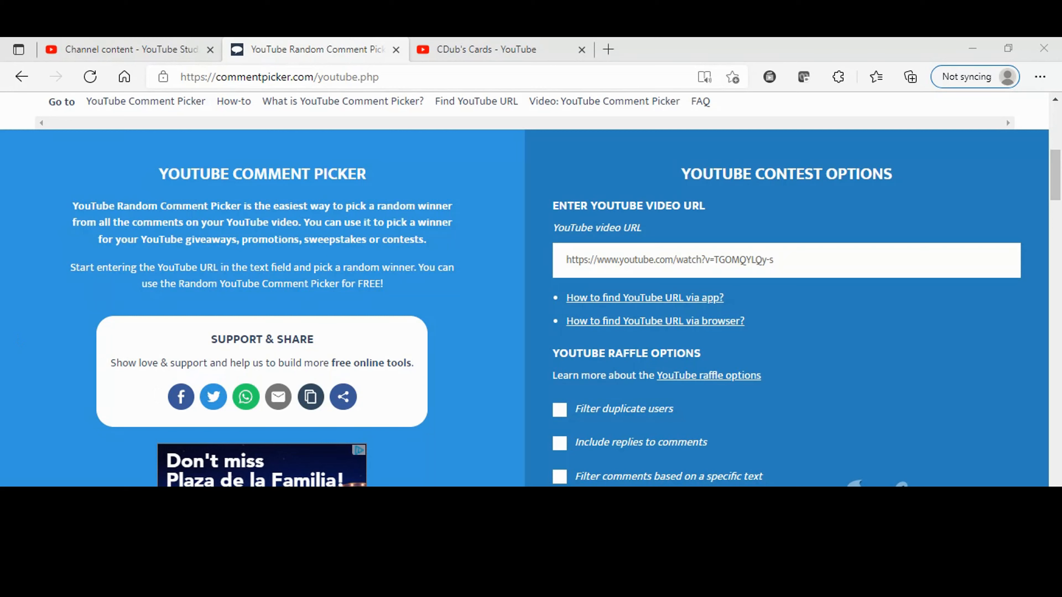
{"action": "type", "text": "https://youtu.be/kcn7ZK0pvuI"}
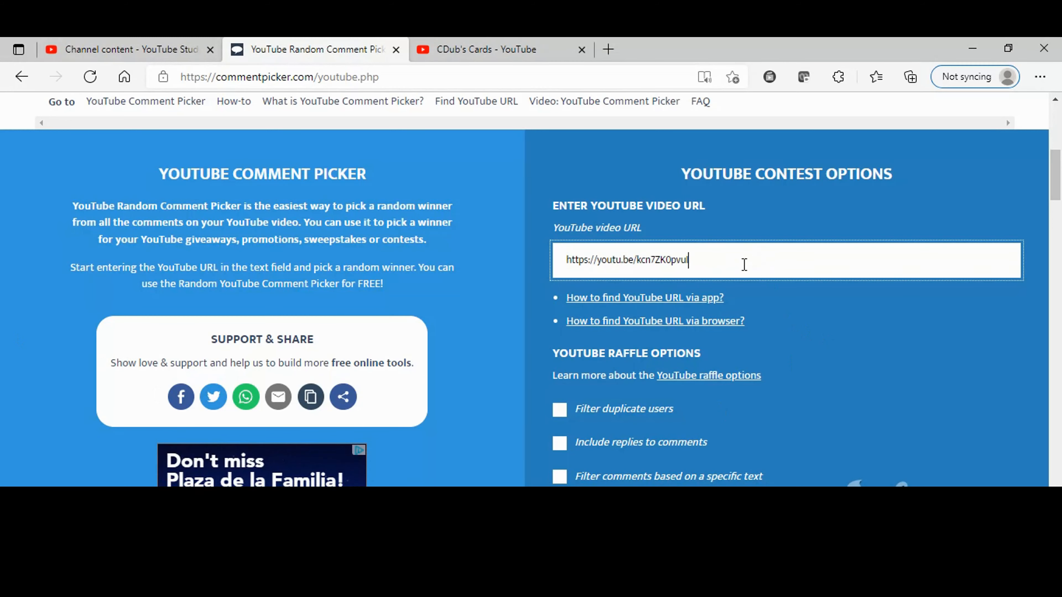
{"action": "scroll", "scroll_direction": "down", "scroll_amount": 3}
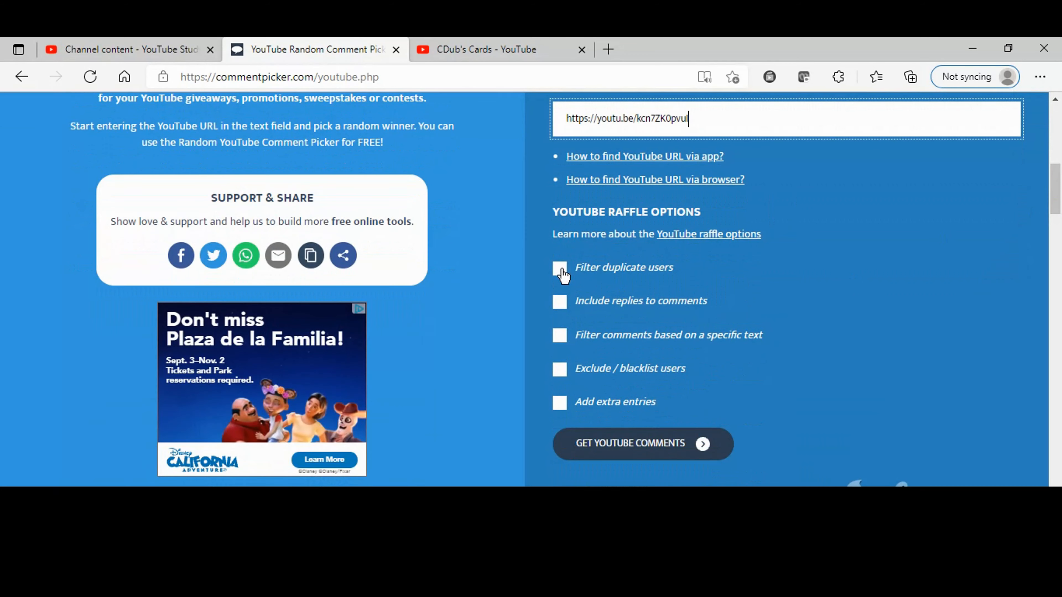
{"action": "left_click", "coordinate": [560, 268]}
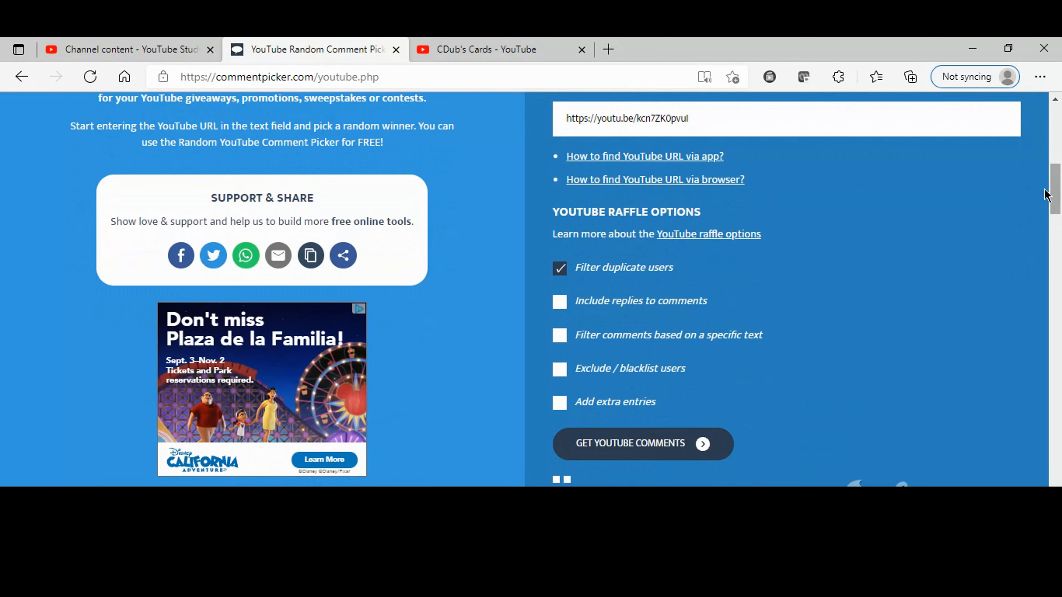
Scroll through the loaded comments down to the raffle section showing 36 unique comments
{"action": "scroll", "scroll_direction": "down", "scroll_amount": 3}
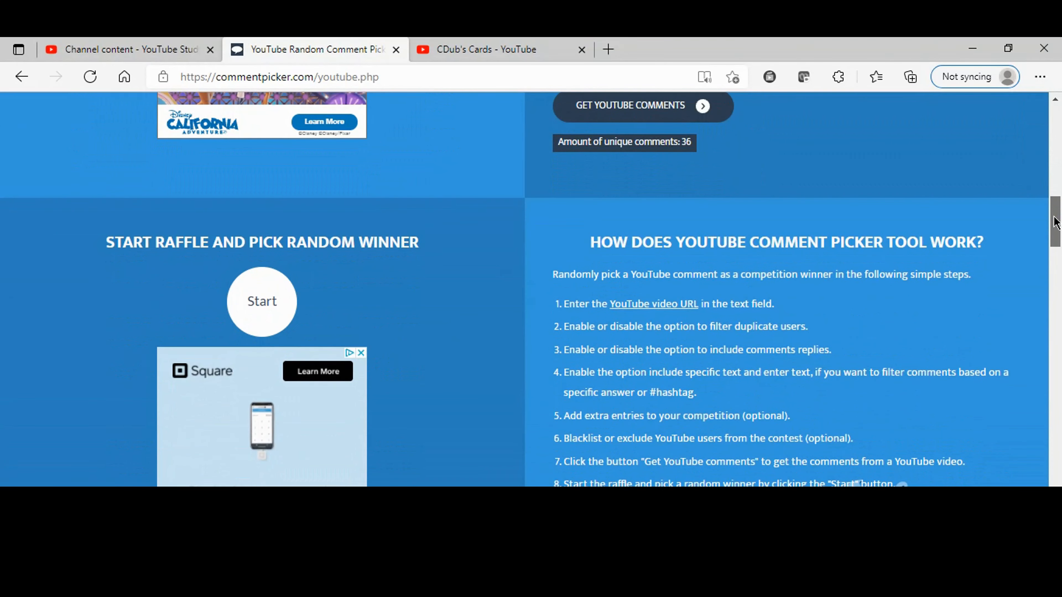
{"action": "scroll", "scroll_direction": "up", "scroll_amount": 3}
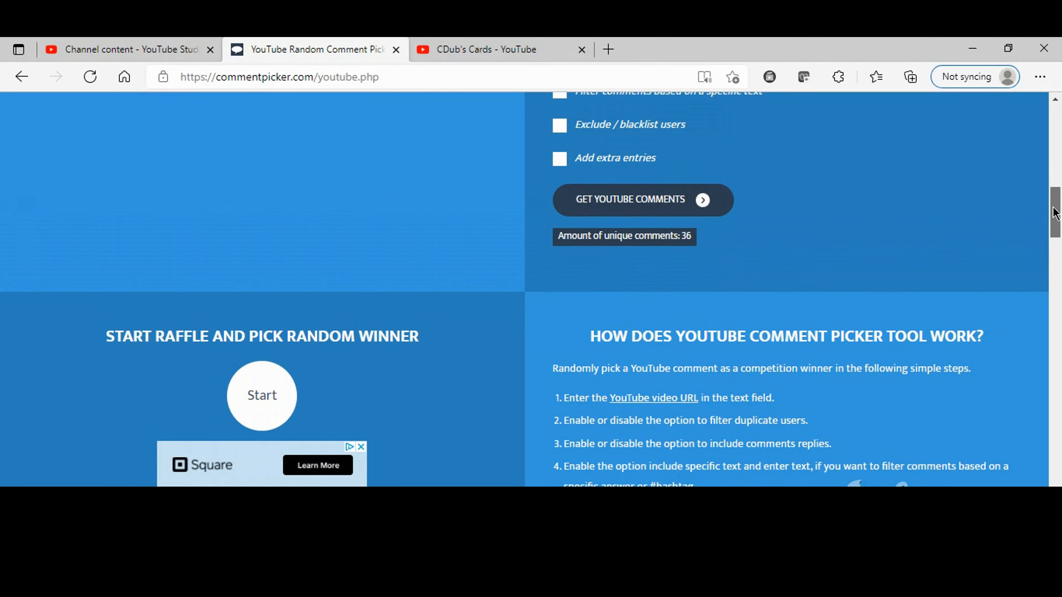
{"action": "scroll", "scroll_direction": "down", "scroll_amount": 3}
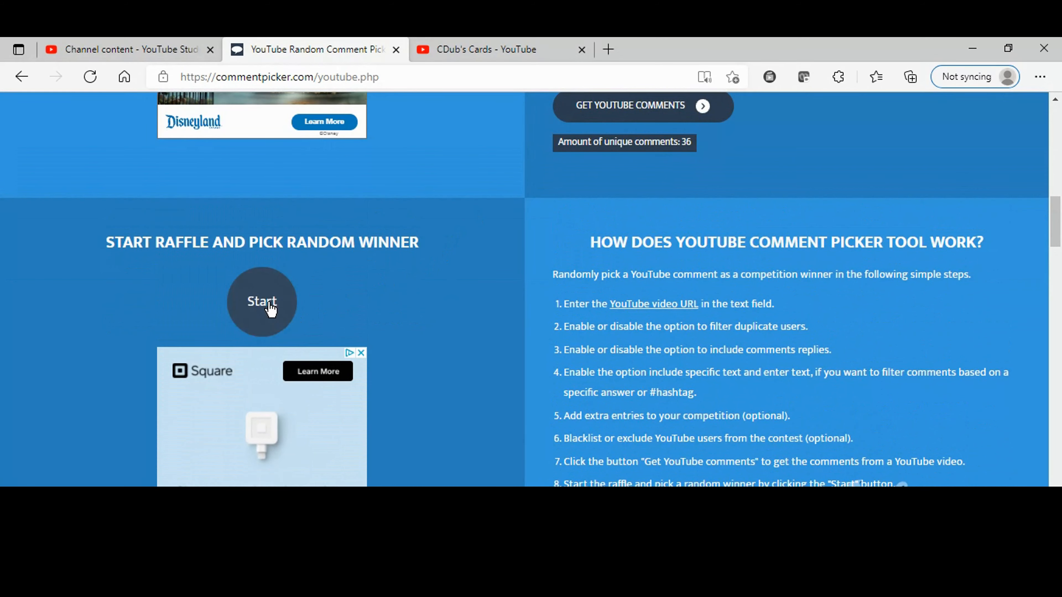
Run the raffle to draw a random winner from the 36 names
{"action": "left_click", "coordinate": [261, 301]}
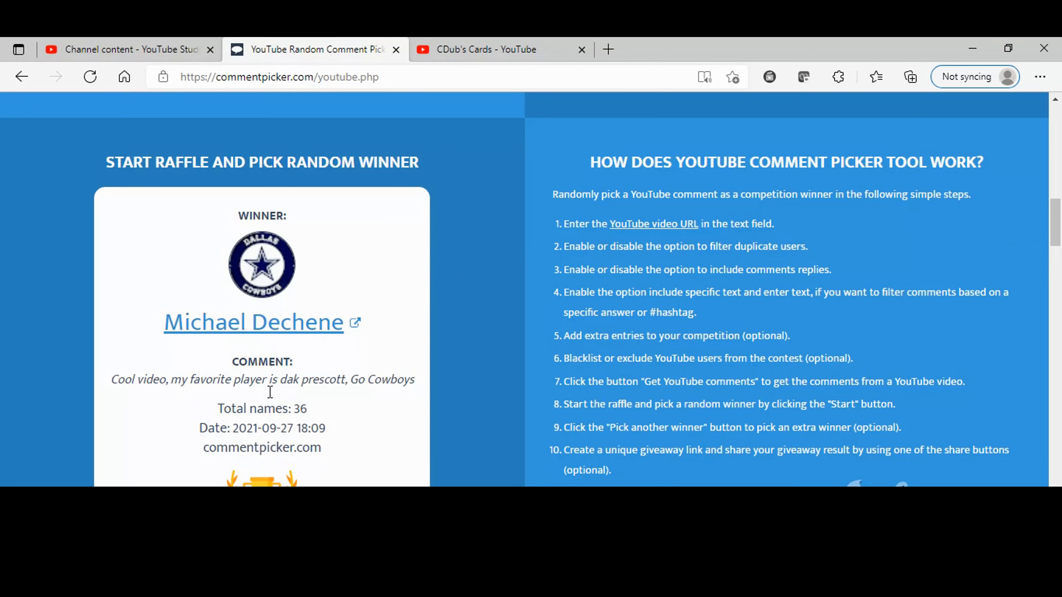
{"action": "mouse_move", "coordinate": [301, 385]}
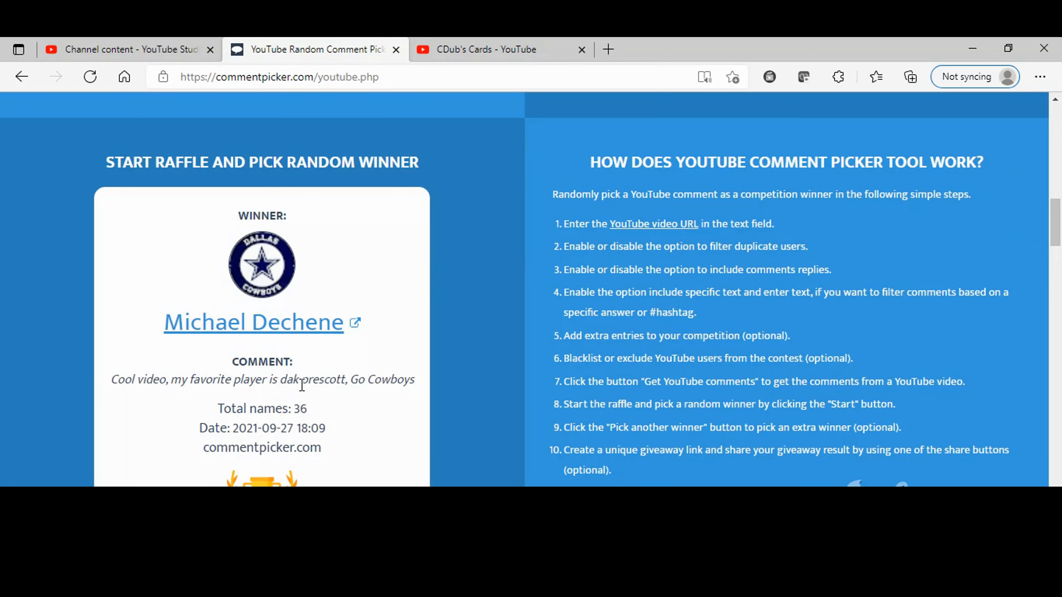
{"action": "mouse_move", "coordinate": [327, 387]}
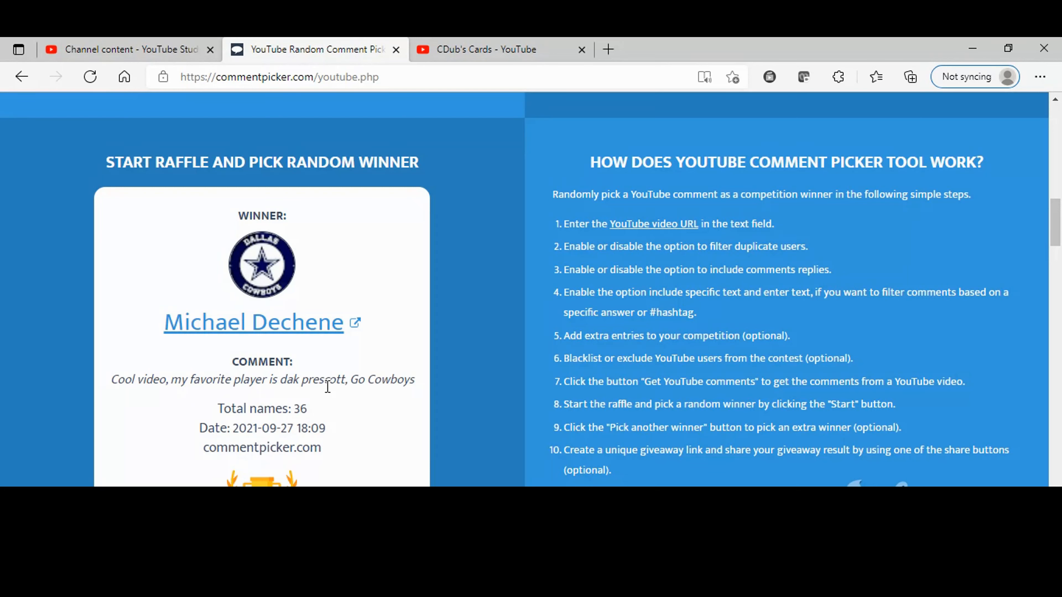
Show the CDub's Cards channel videos page and zoom it to 200%
{"action": "left_click", "coordinate": [500, 48]}
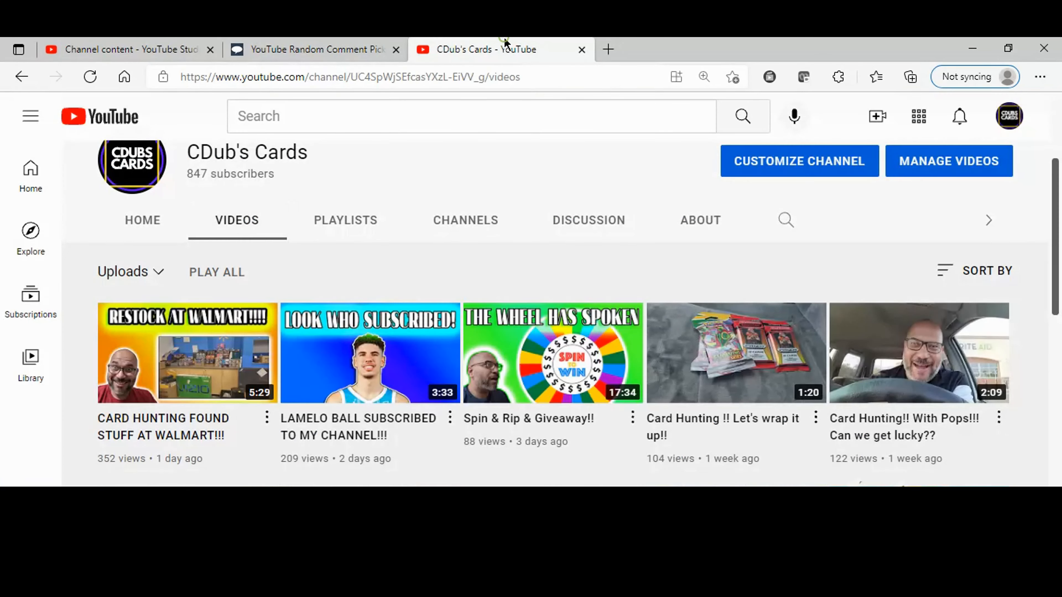
{"action": "mouse_move", "coordinate": [715, 263]}
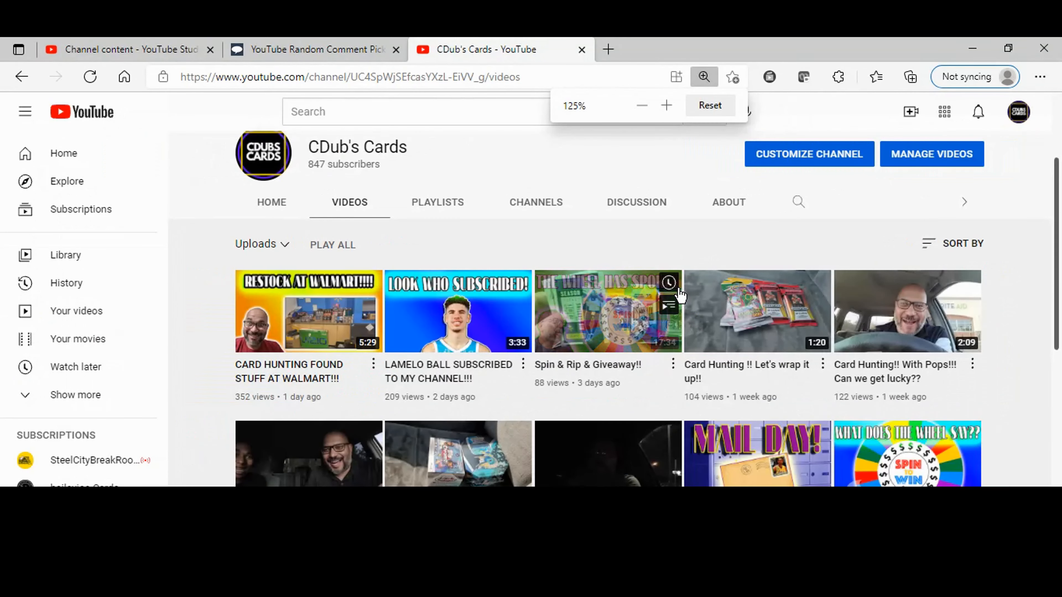
{"action": "left_click", "coordinate": [666, 105]}
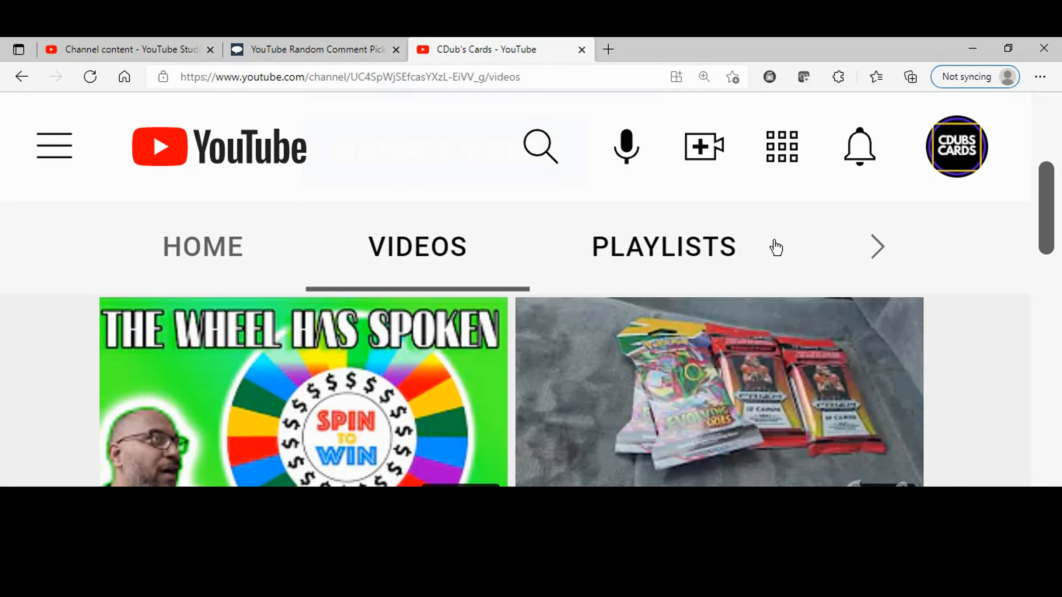
{"action": "scroll", "scroll_direction": "down", "scroll_amount": 3}
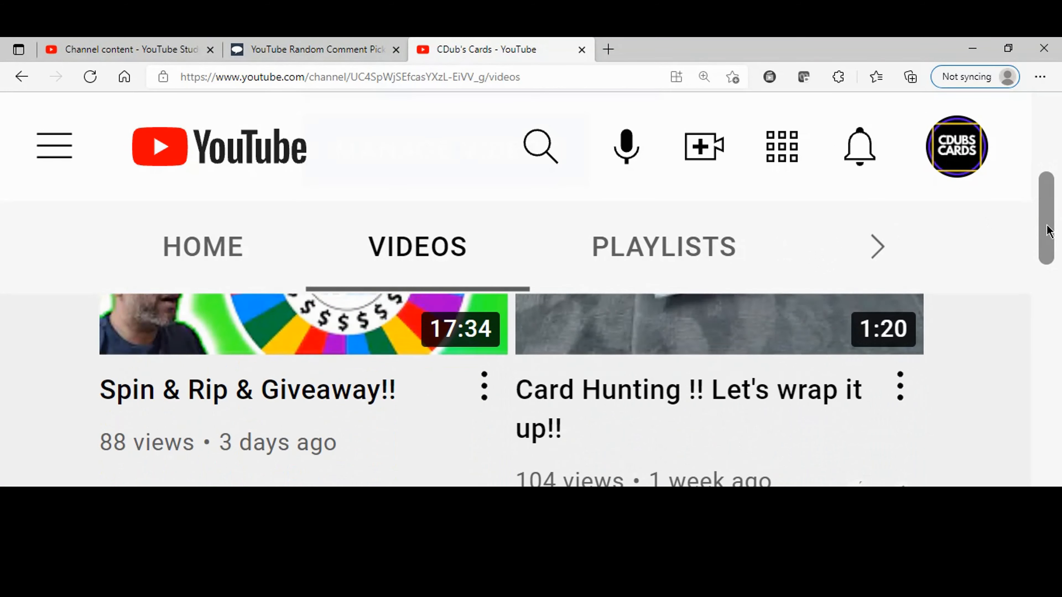
{"action": "left_click", "coordinate": [703, 76]}
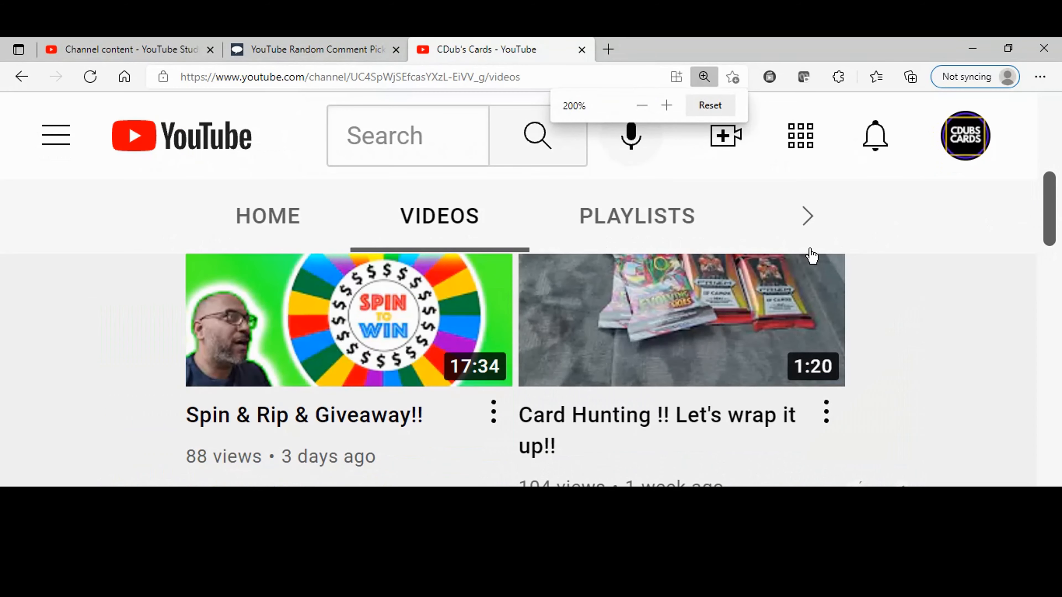